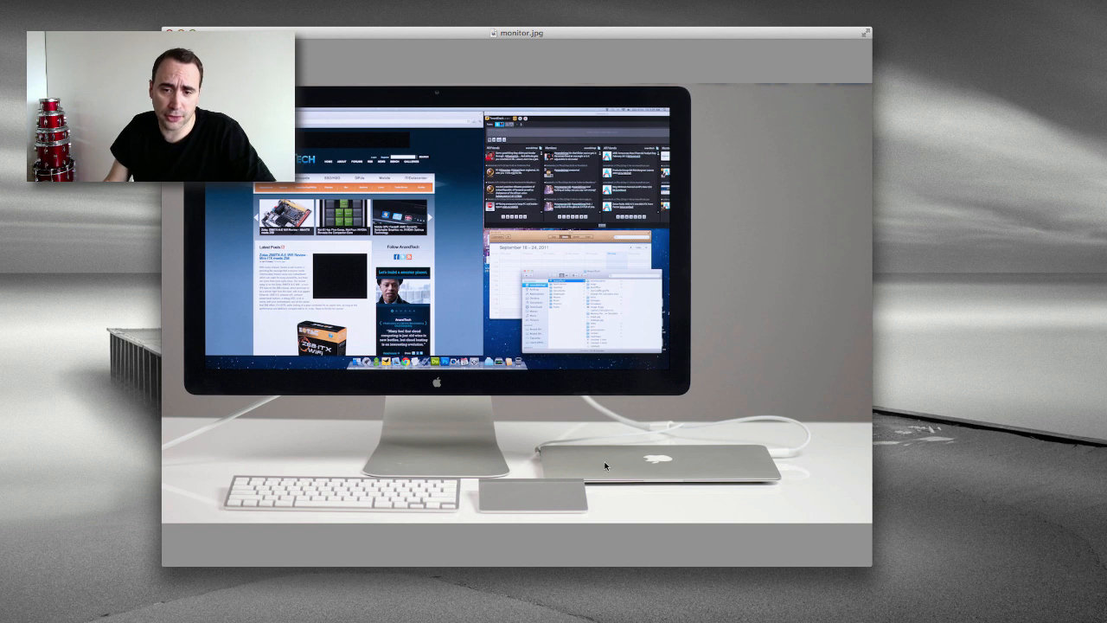
mouse_move(725, 476)
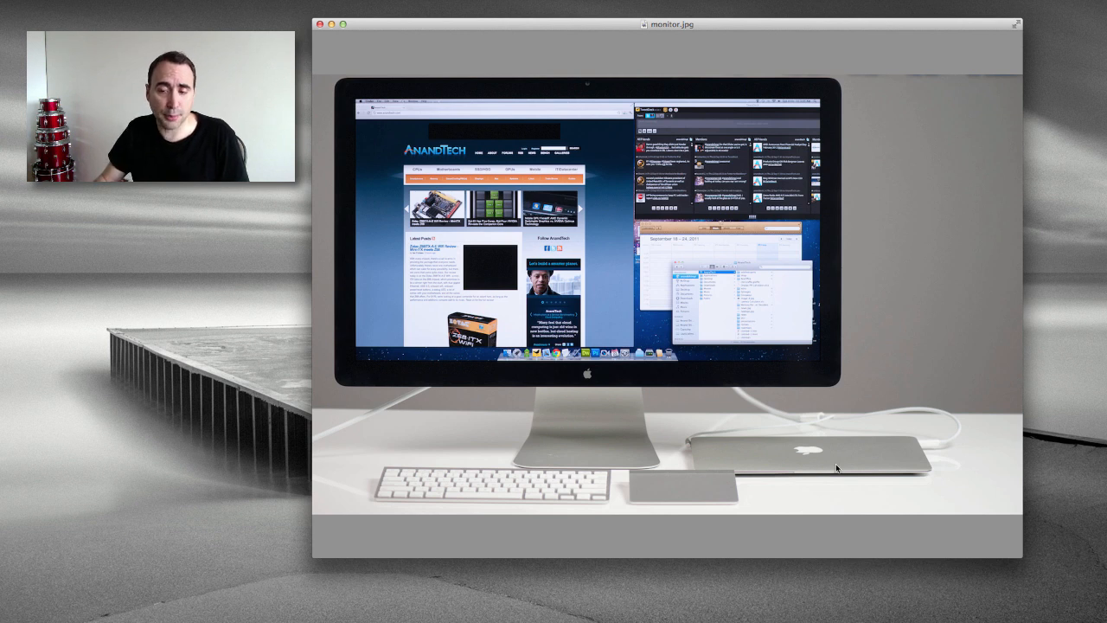
mouse_move(1012, 463)
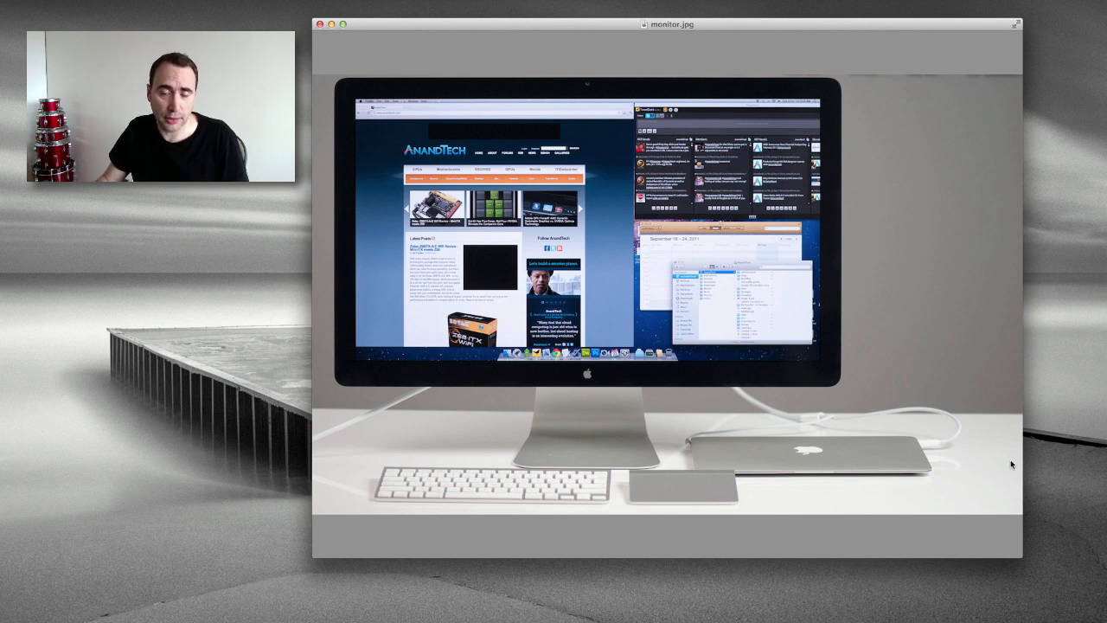